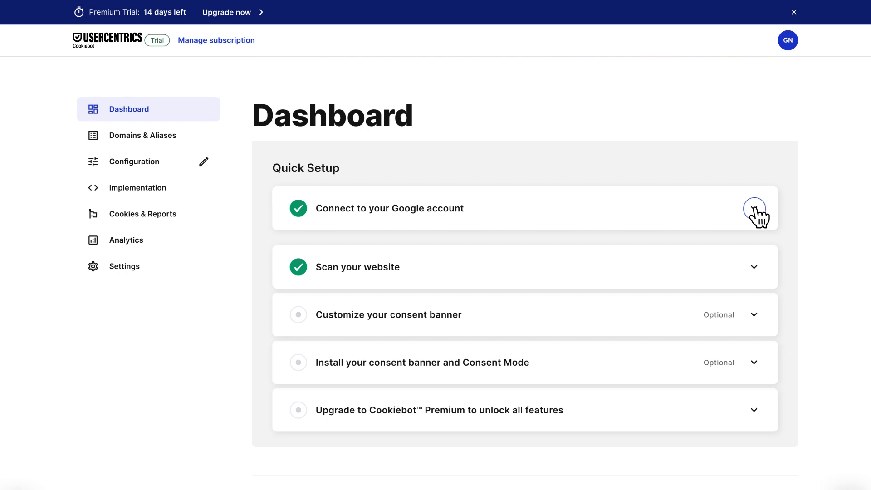
# Step: View the Google account connection details and go to the website scan results
pyautogui.click(754, 209)
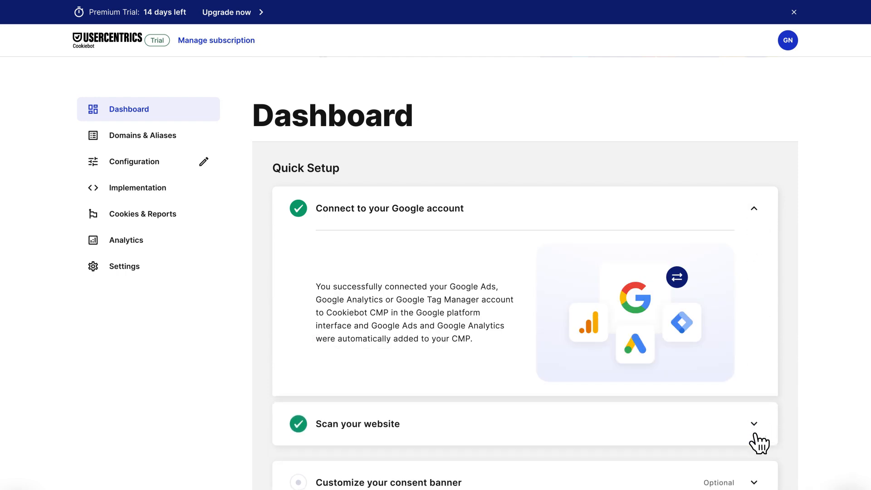
pyautogui.click(142, 213)
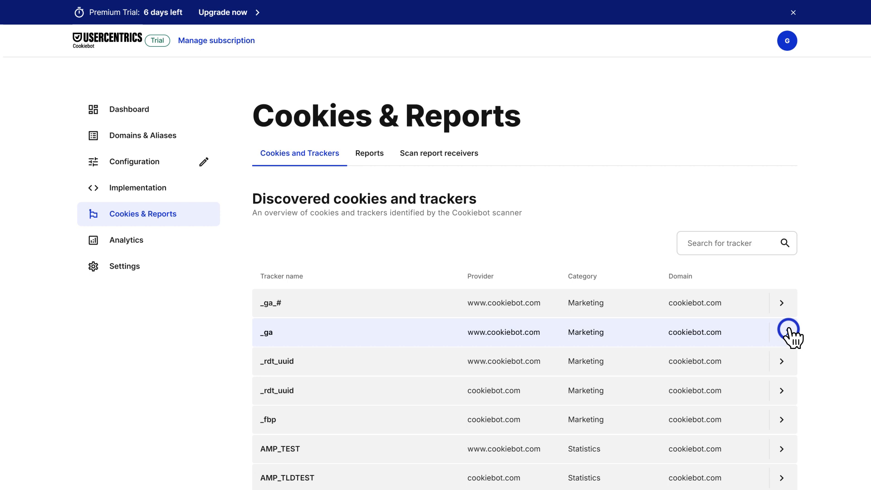
# Step: Describe the _ga cookie's purpose: 'Used to send data to Google Analytics about the visitor's device and behavior. Tracks'
pyautogui.click(783, 332)
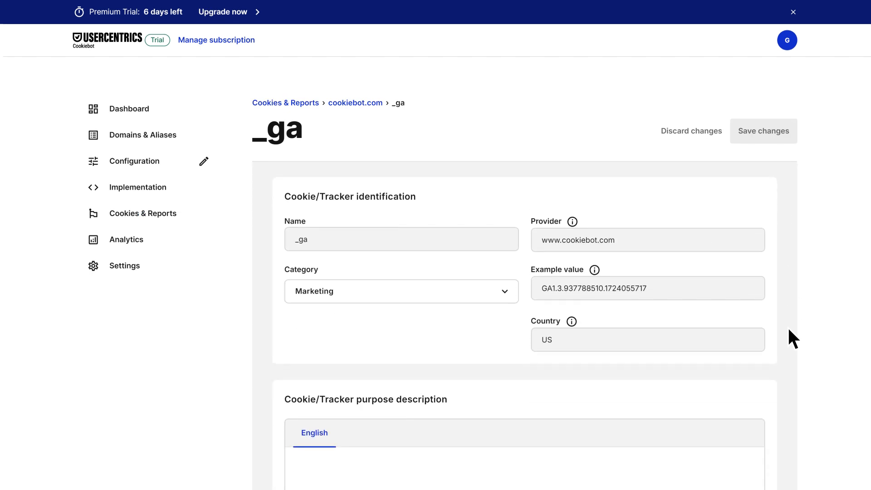
pyautogui.click(401, 291)
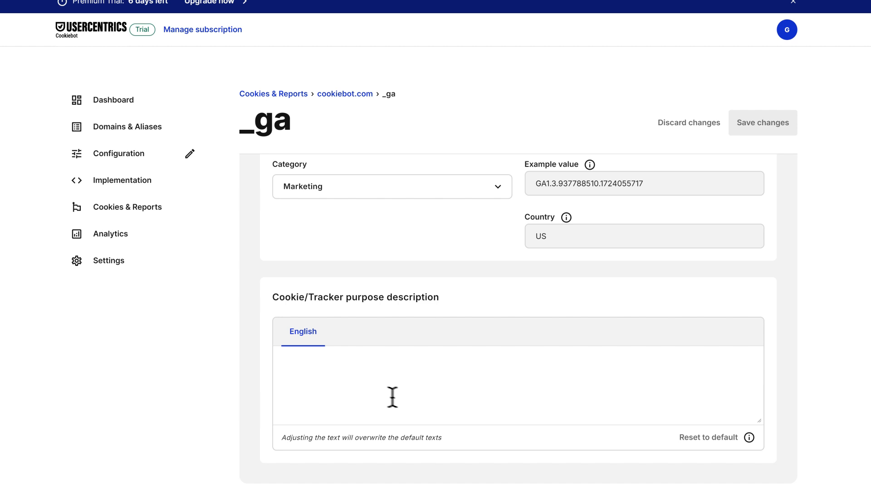
pyautogui.write("Used to send data to Google Analytics about the visitor's device and behavior. Tracks the visitor across devices and marketing channel")
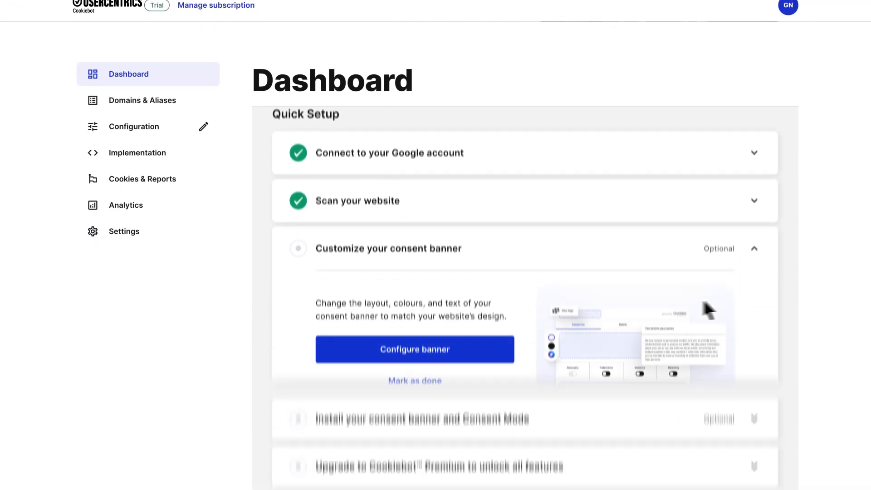
# Step: Set the consent banner theme to Light and start adding a logo image
pyautogui.click(414, 350)
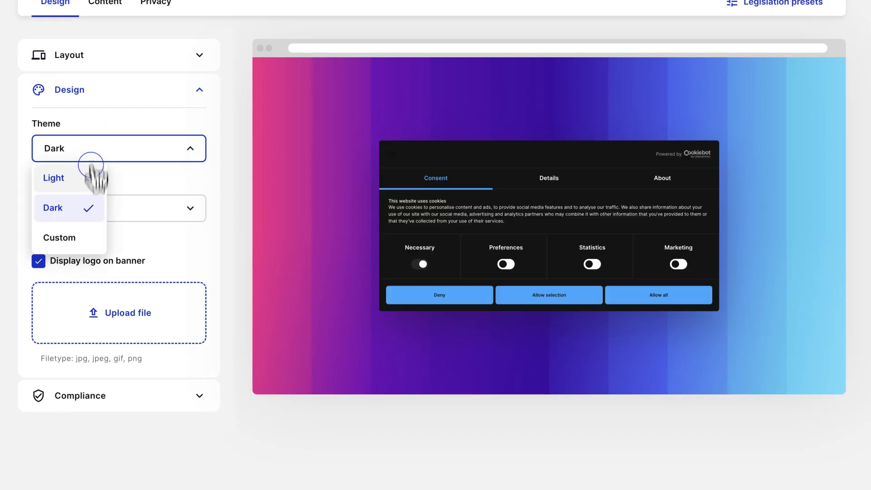
pyautogui.click(53, 178)
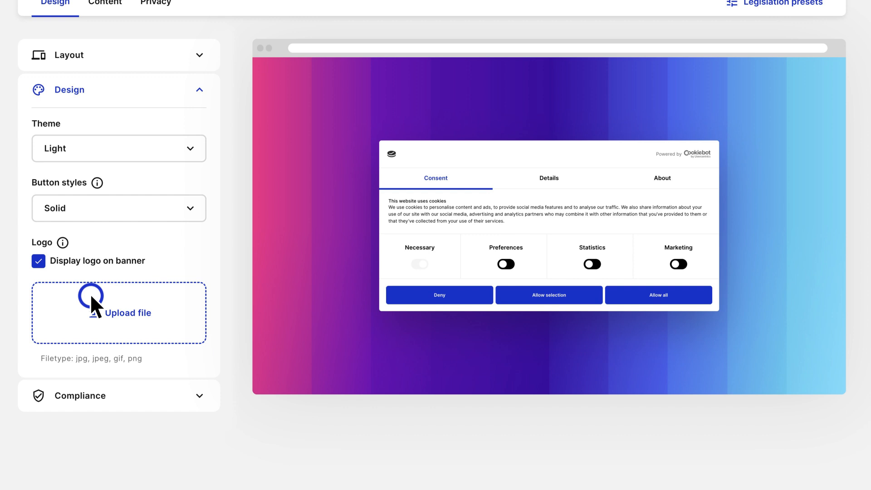
pyautogui.click(149, 165)
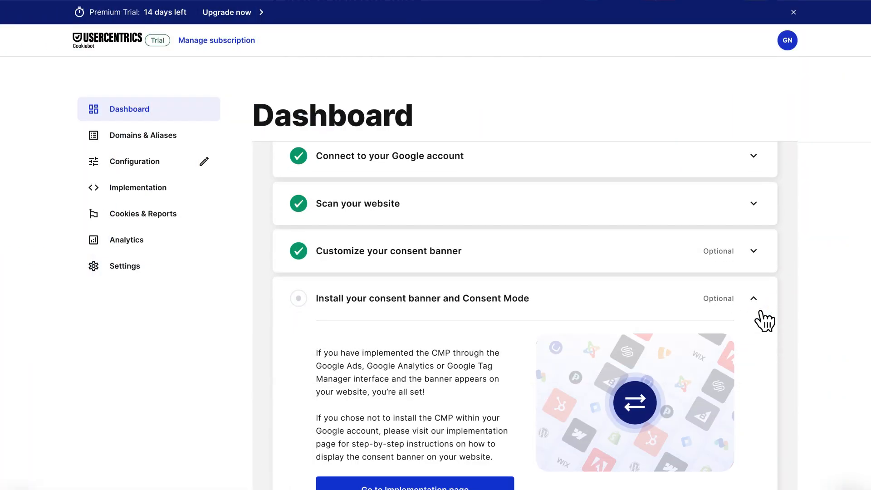
# Step: Go to the Implementation page for the consent banner script
pyautogui.click(138, 187)
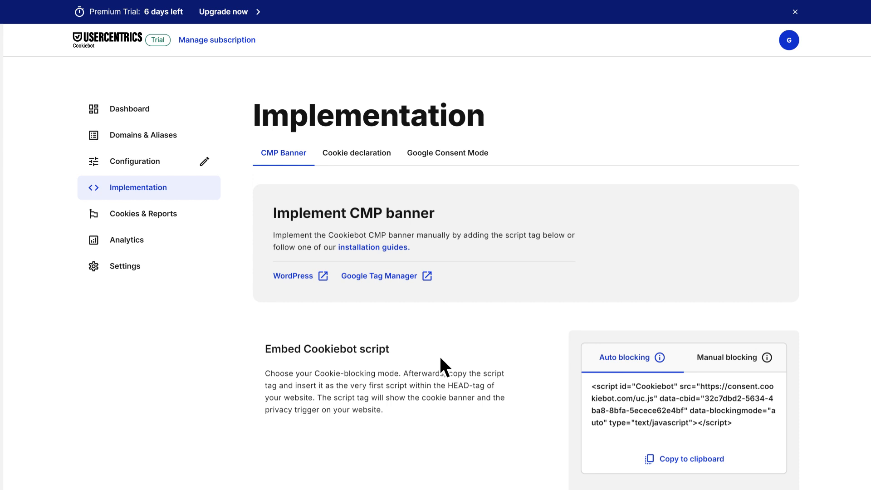
# Step: Copy the auto-blocking Cookiebot script tag to the clipboard from the CMP Banner tab
pyautogui.scroll(-3)
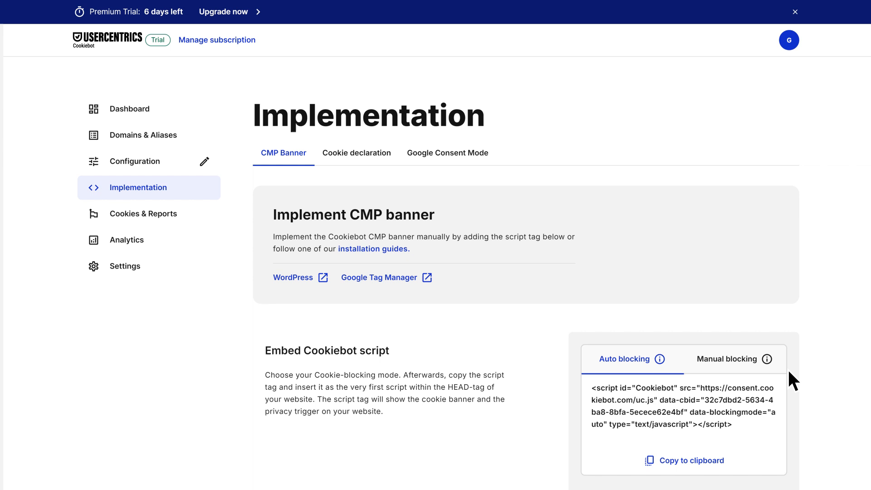
pyautogui.click(129, 109)
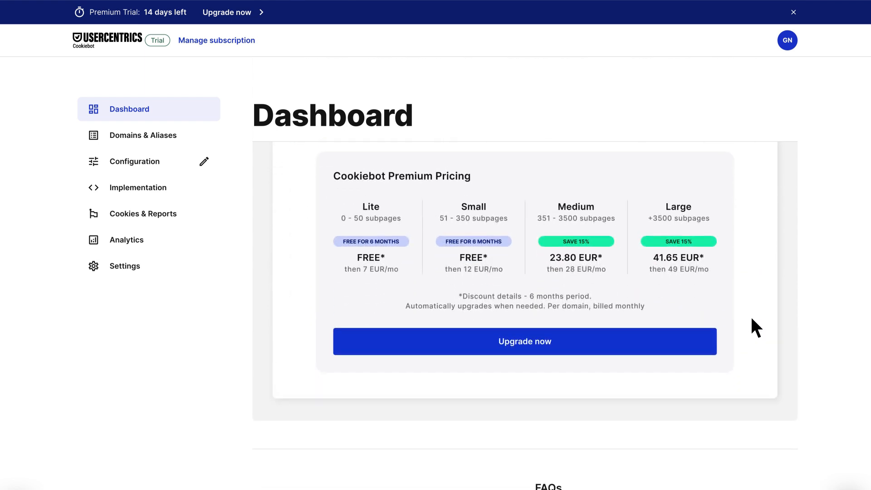
# Step: Start the Cookiebot Premium upgrade from the Dashboard pricing overview
pyautogui.click(525, 341)
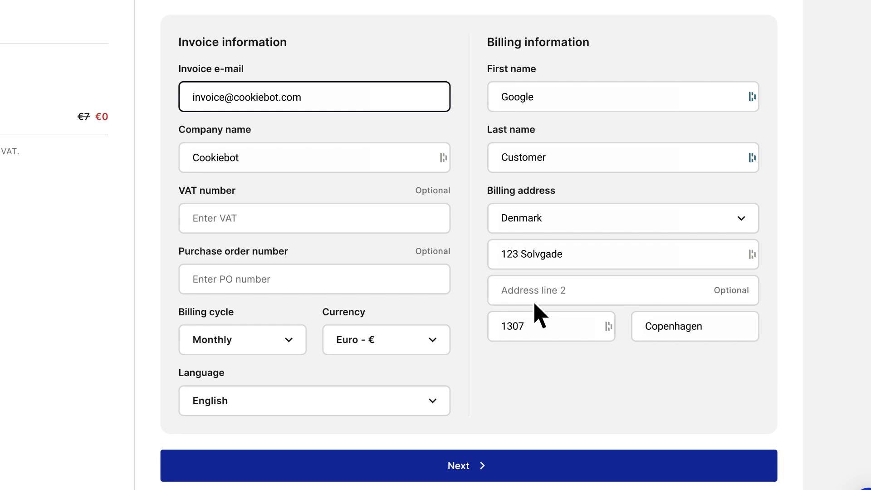
# Step: Proceed past billing details and subscribe to Premium Lite monthly for example.com at €0
pyautogui.click(468, 465)
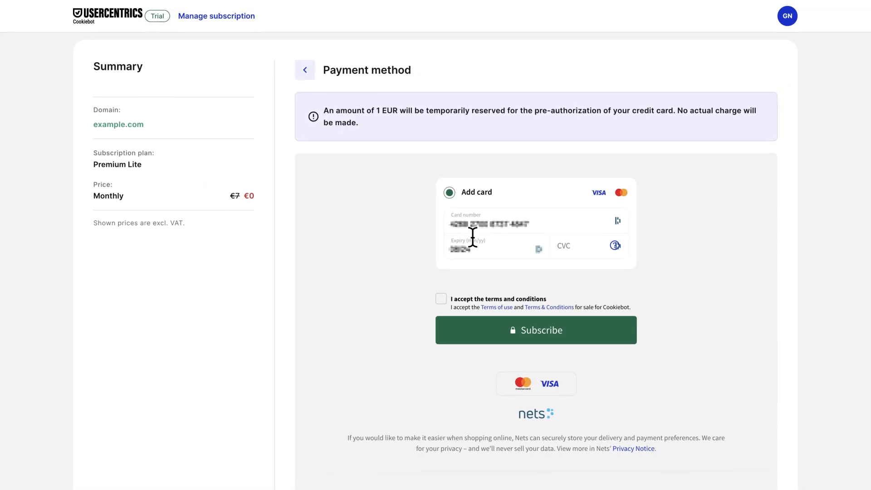
pyautogui.click(535, 330)
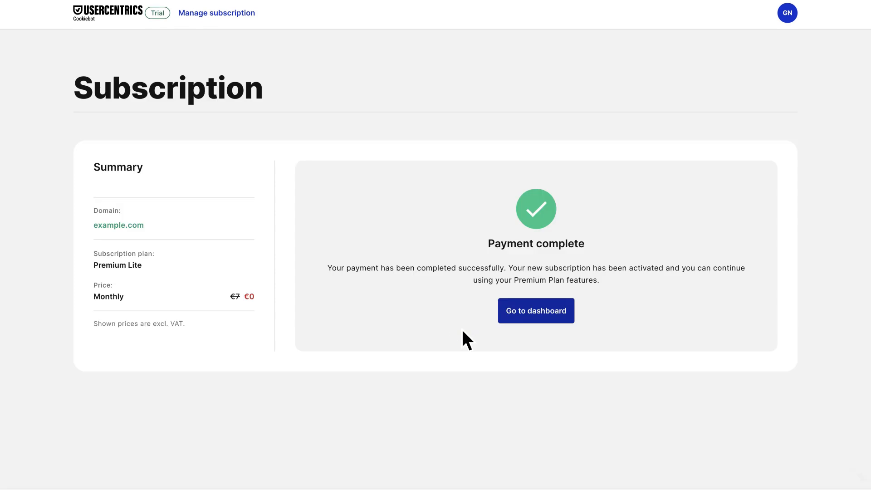